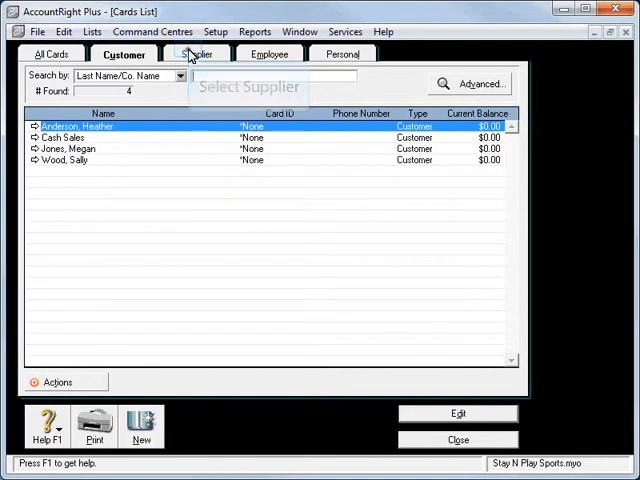
Step: Switch the Cards List to the Supplier view
{"action": "left_click", "coordinate": [196, 54]}
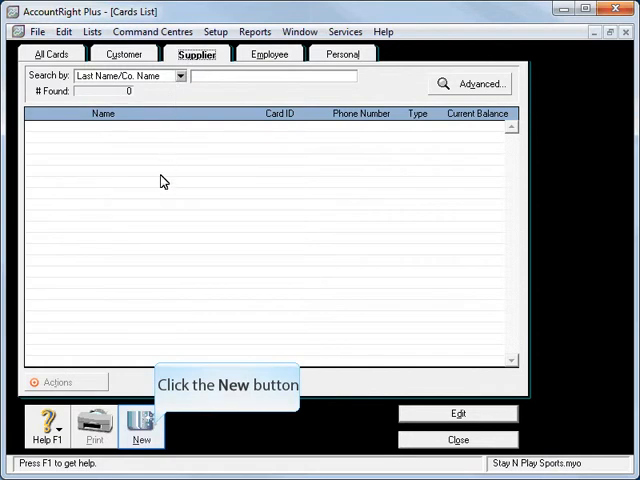
Step: Create a supplier card for Tom's Cricket Supplies at 100 Keen Dve, North Perth WA 6001
{"action": "left_click", "coordinate": [142, 428]}
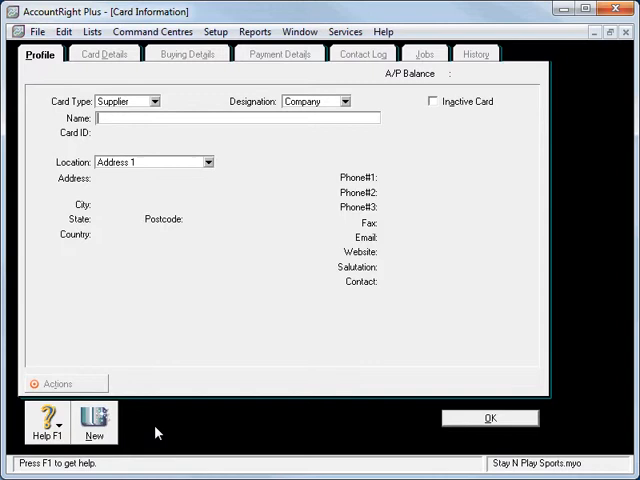
{"action": "type", "text": "Tom's Cricket Supplies"}
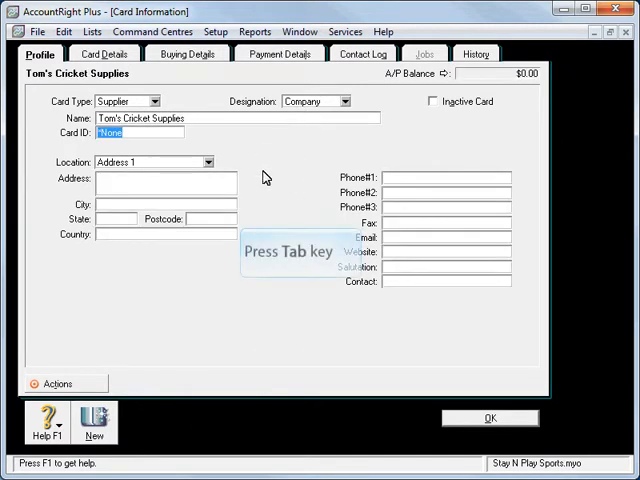
{"action": "key", "text": "tab"}
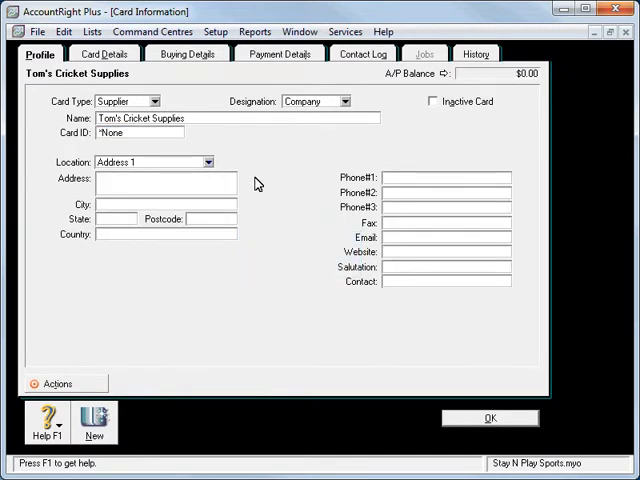
{"action": "type", "text": "100 Keen Dve"}
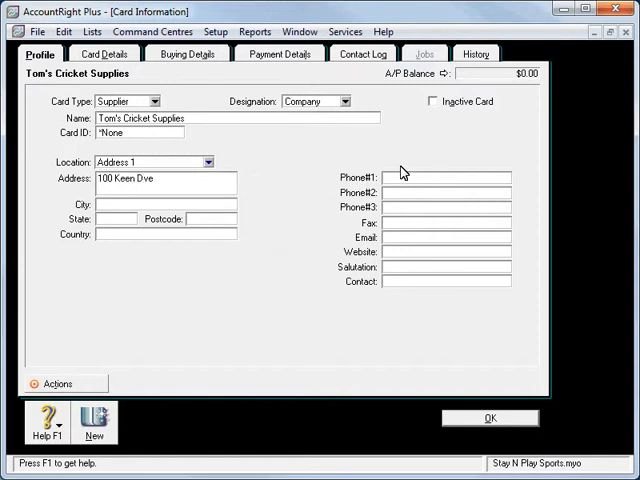
{"action": "type", "text": "N"}
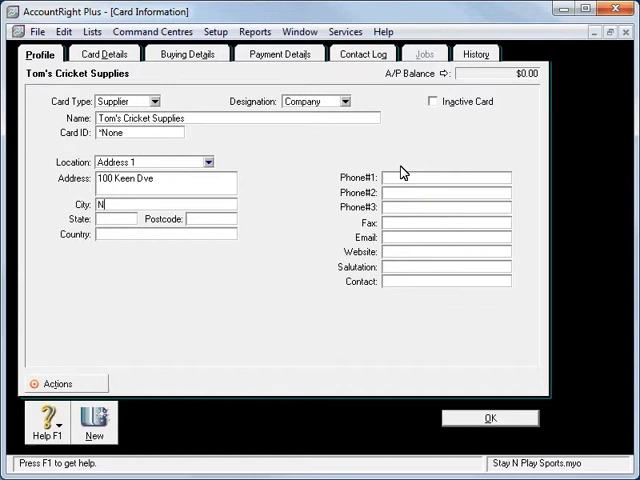
{"action": "type", "text": "orth Perth"}
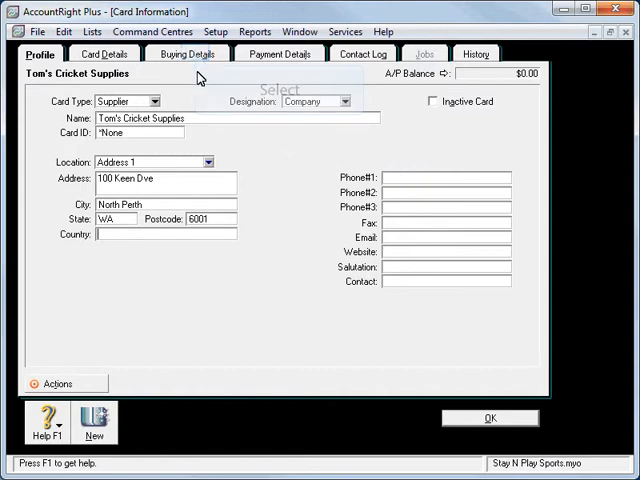
Step: Set purchase layout Item and order delivery To be Emailed, then record the card
{"action": "left_click", "coordinate": [186, 52]}
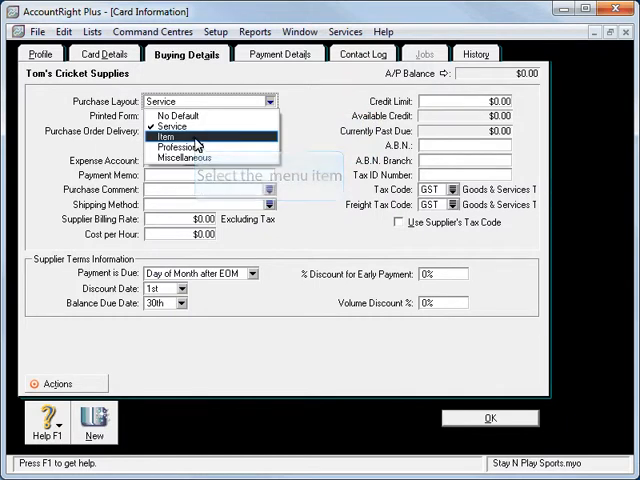
{"action": "left_click", "coordinate": [176, 128]}
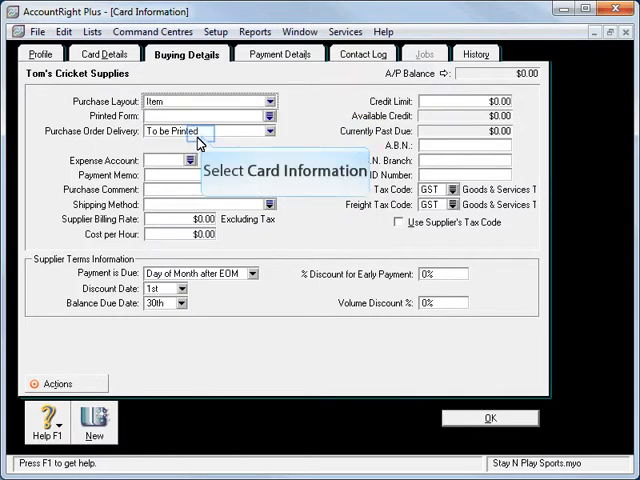
{"action": "left_click", "coordinate": [270, 132]}
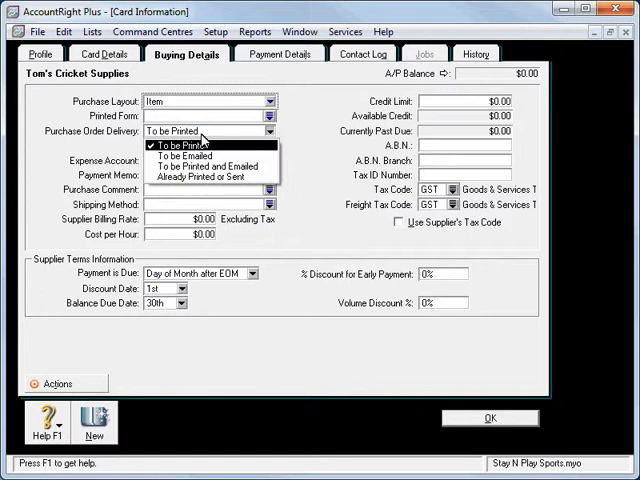
{"action": "left_click", "coordinate": [180, 156]}
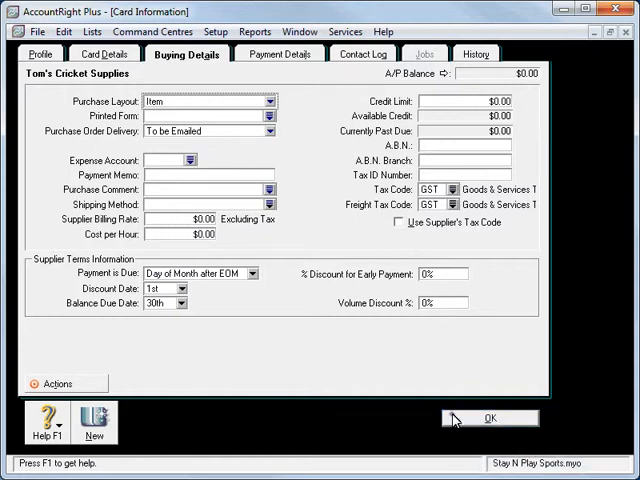
{"action": "left_click", "coordinate": [488, 418]}
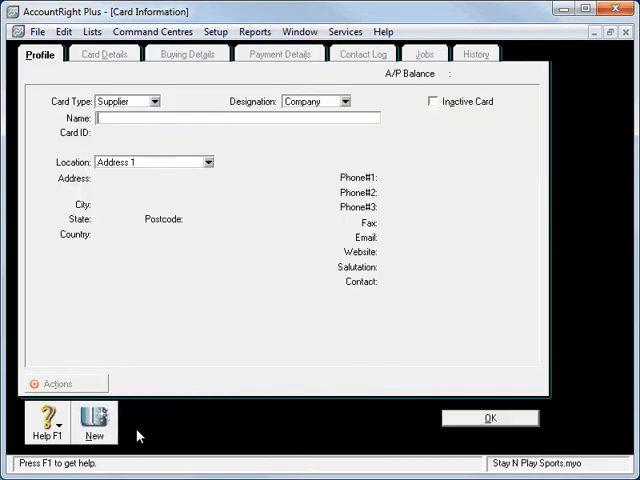
Step: Name the new card Telstra and look up its expense account under buying details
{"action": "type", "text": "Telstra"}
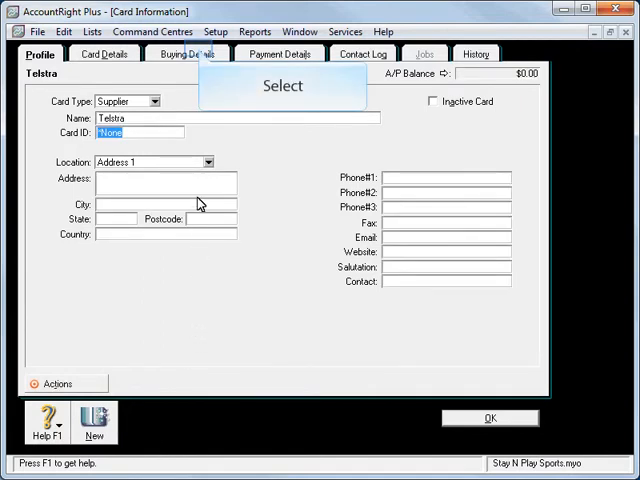
{"action": "left_click", "coordinate": [188, 54]}
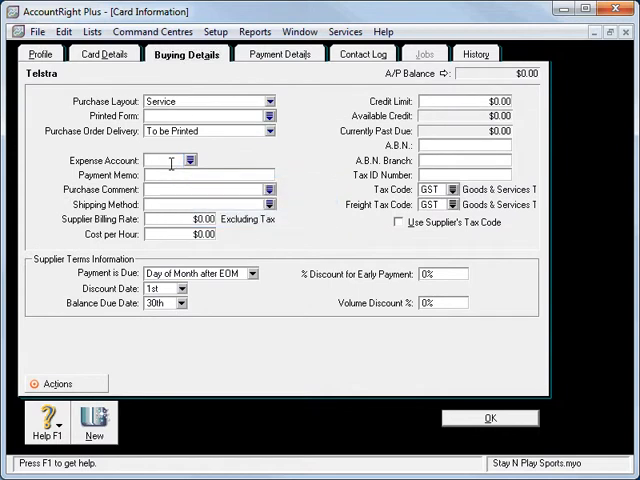
{"action": "left_click", "coordinate": [188, 160]}
{"action": "type", "text": "6"}
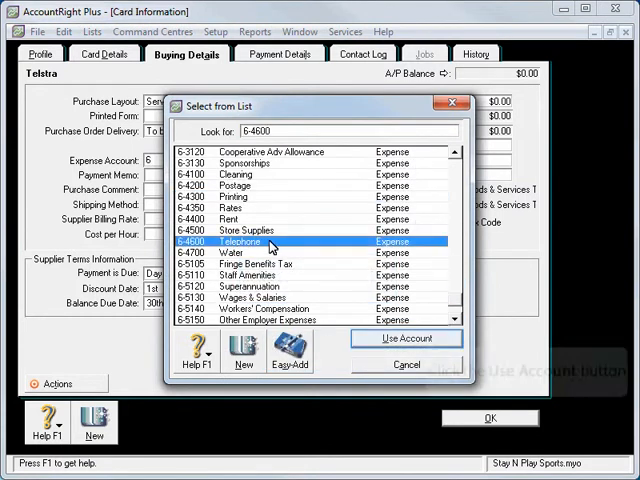
Step: Use expense account Telephone and set order delivery to Already Printed or Sent
{"action": "left_click", "coordinate": [406, 338]}
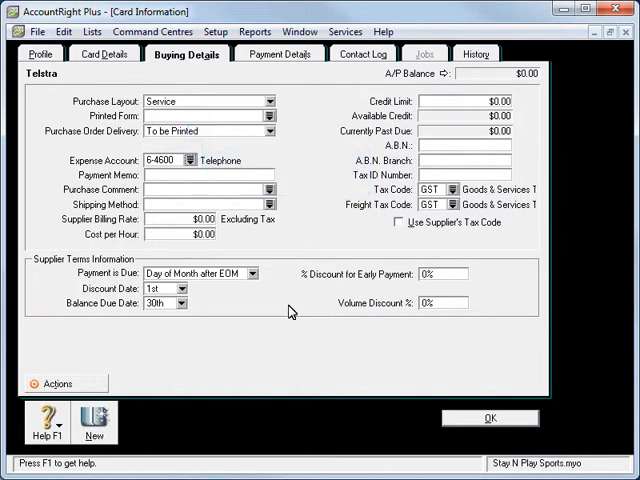
{"action": "left_click", "coordinate": [268, 132]}
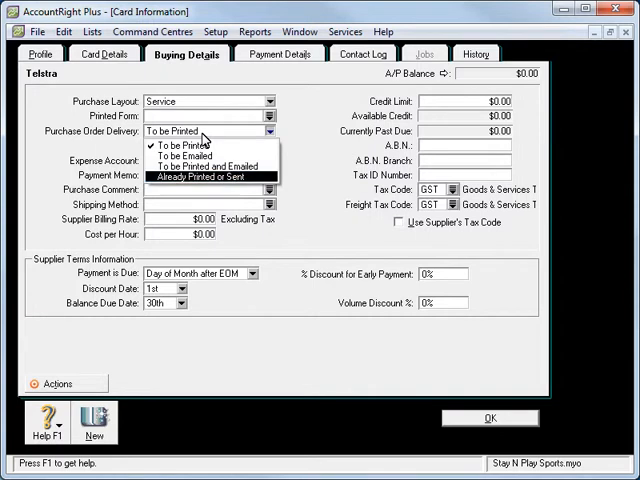
{"action": "left_click", "coordinate": [204, 176]}
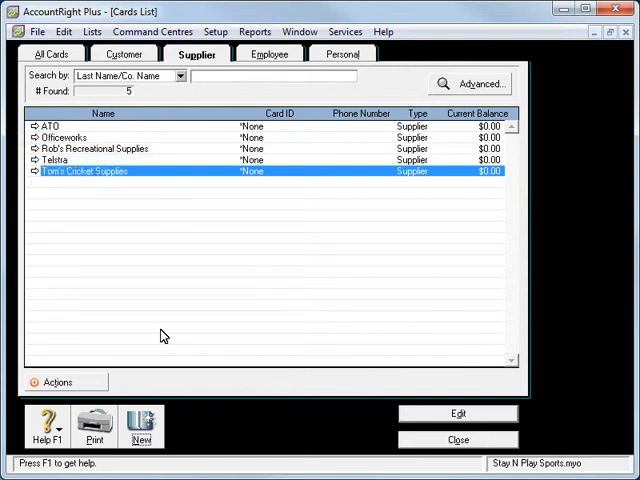
{"action": "double_click", "coordinate": [64, 138]}
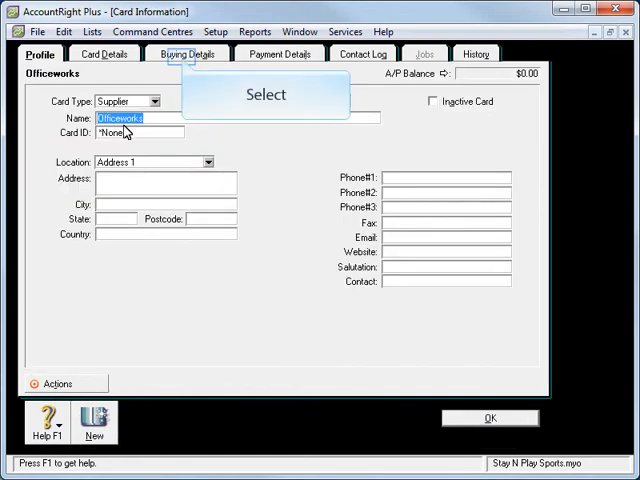
{"action": "left_click", "coordinate": [186, 52]}
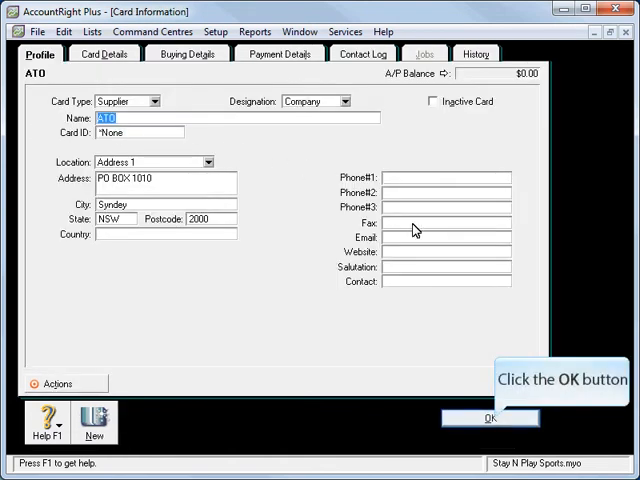
{"action": "left_click", "coordinate": [488, 418]}
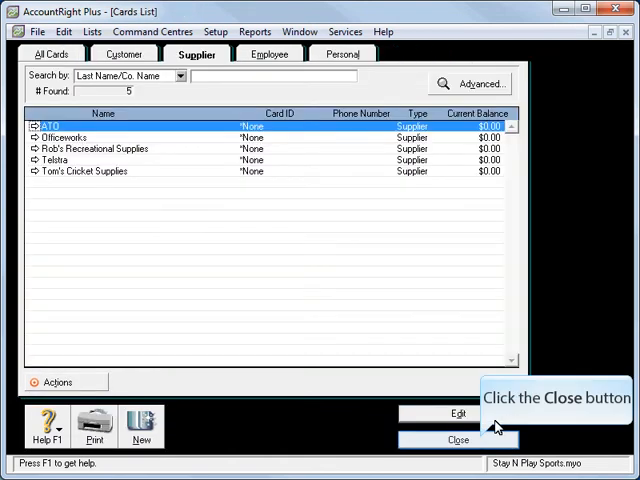